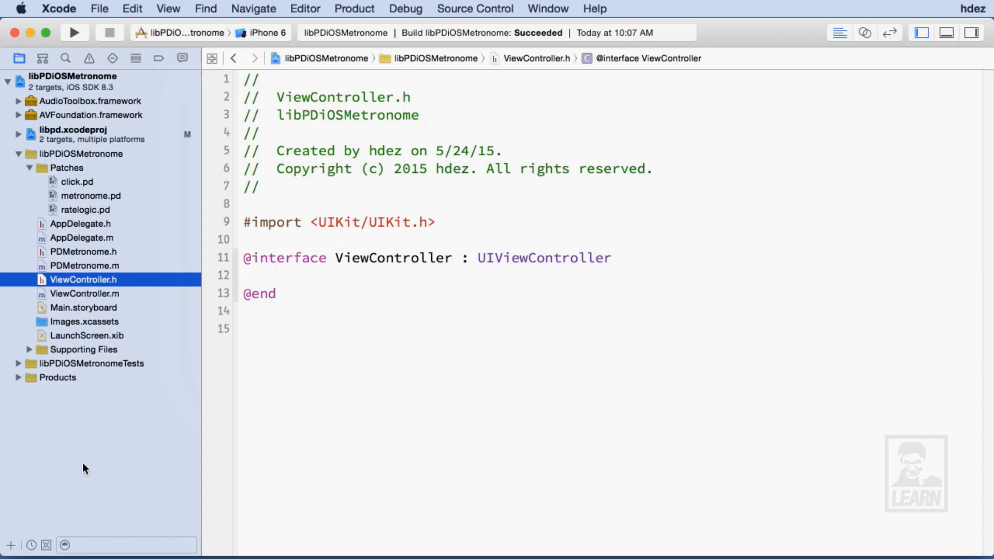
# Add #import "PDMetronome.h" and a strong, nonatomic PDMetronome *metronome property to ViewController.h
pyautogui.click(247, 239)
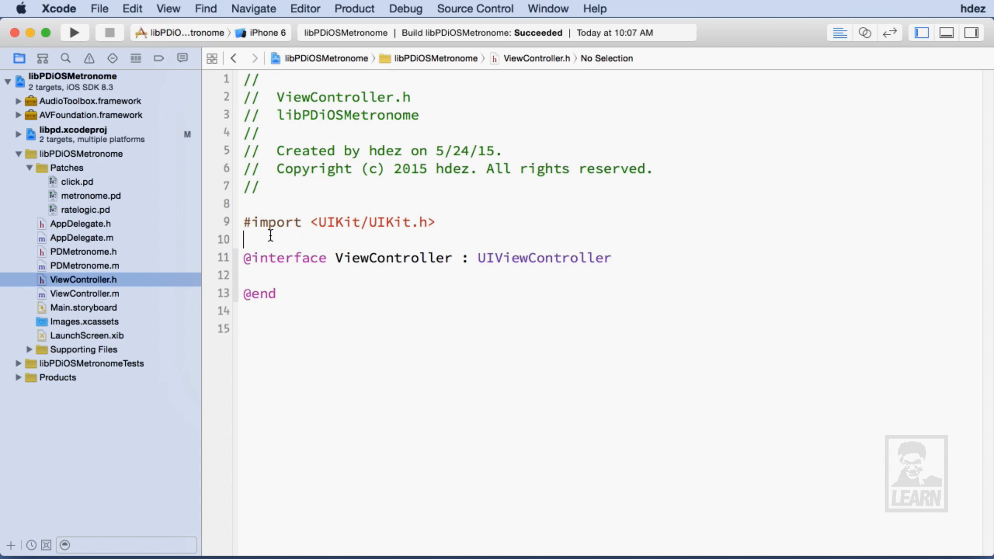
pyautogui.write('#import "header"')
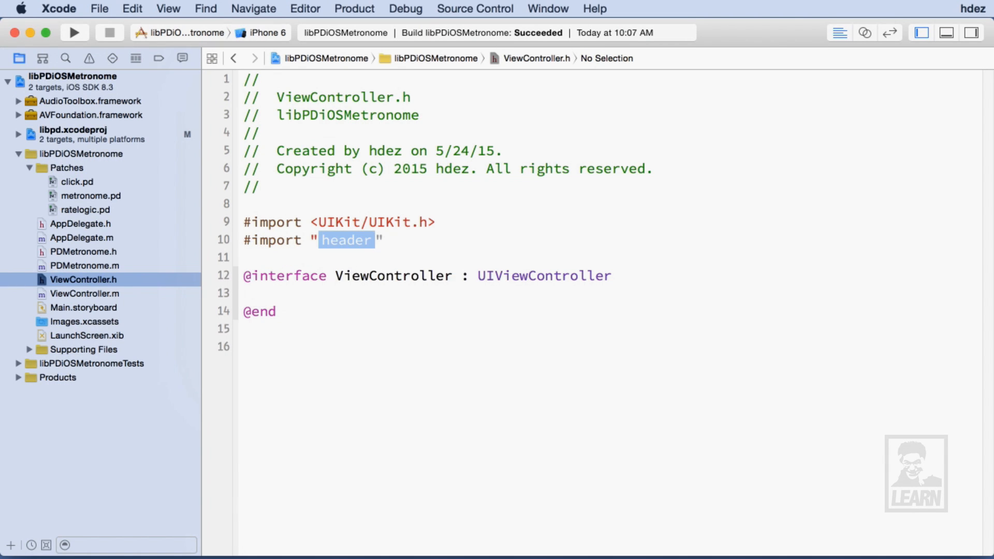
pyautogui.write('PDMetronome.h')
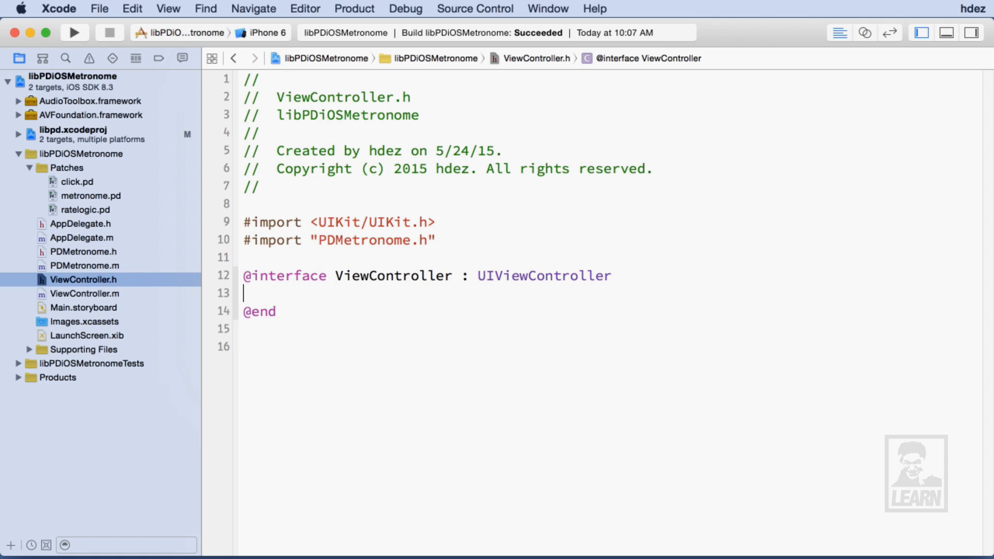
pyautogui.write('@property (')
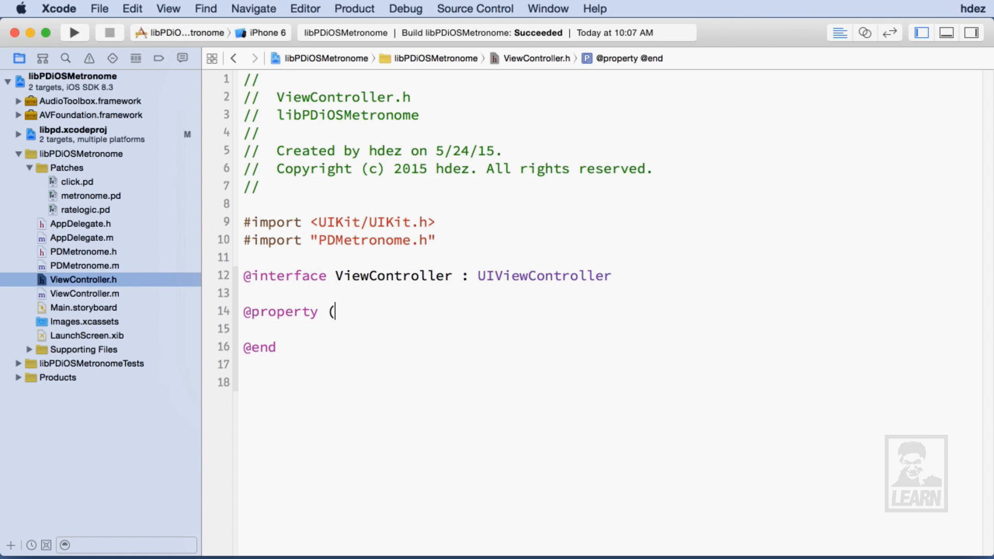
pyautogui.write('strong, nonatomic)')
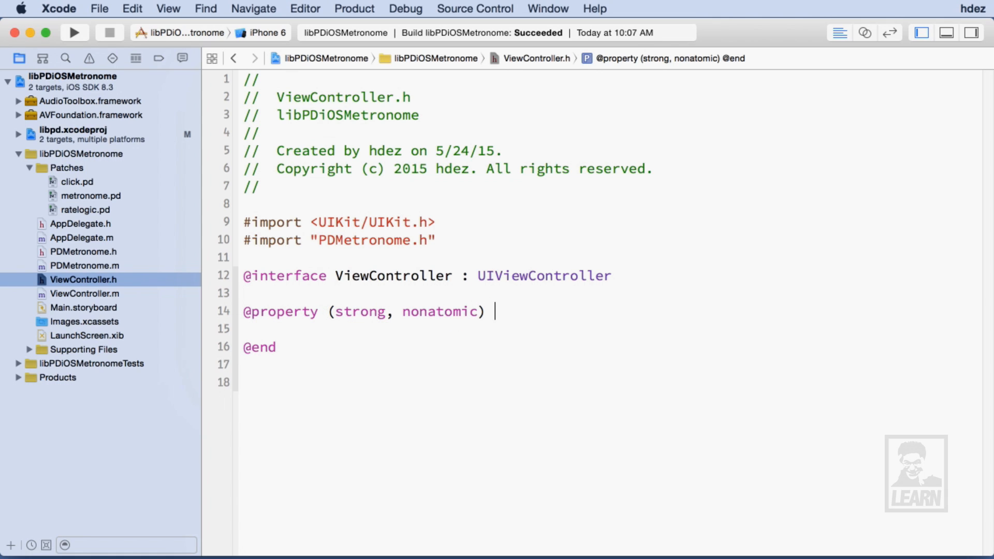
pyautogui.write('PDMetronome *metron')
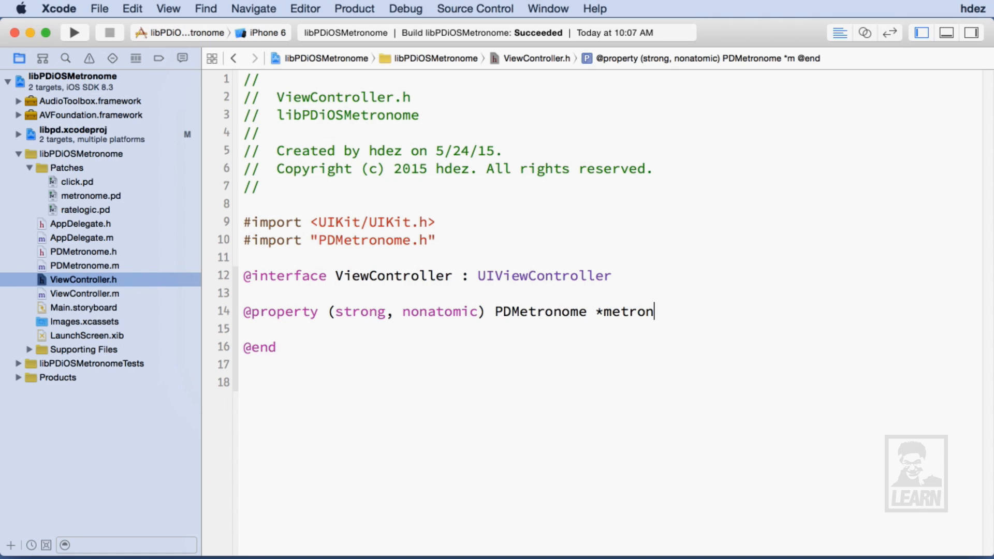
pyautogui.write('ome;')
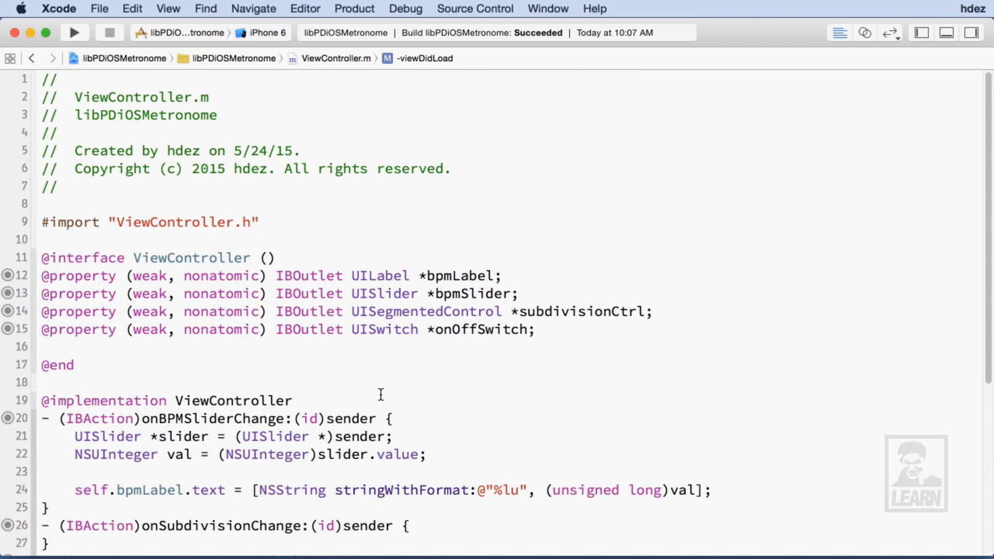
# Write a commented lazy metronome getter creating a PDMetronome at 90 BPM, 3 subdivisions, off
pyautogui.write('//L')
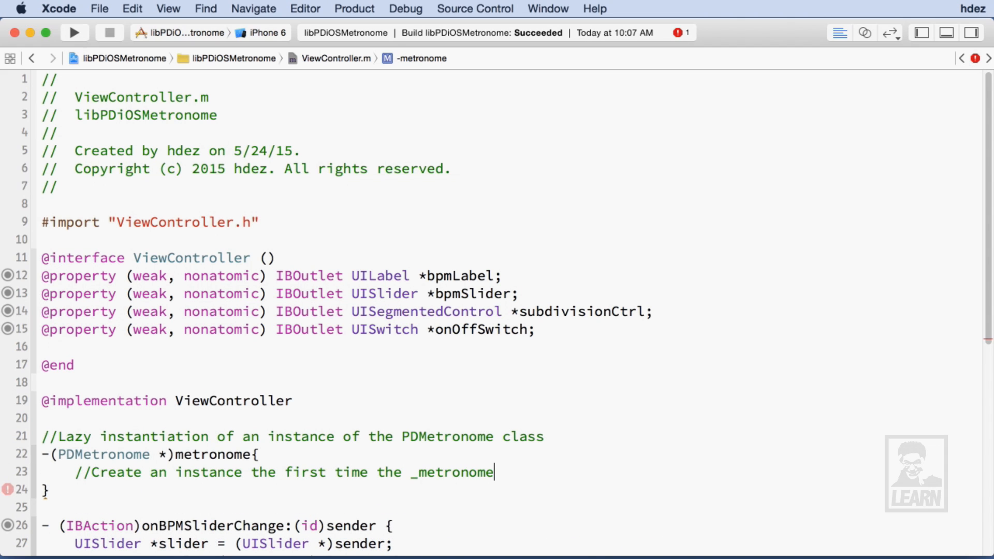
pyautogui.write('variable is accessed')
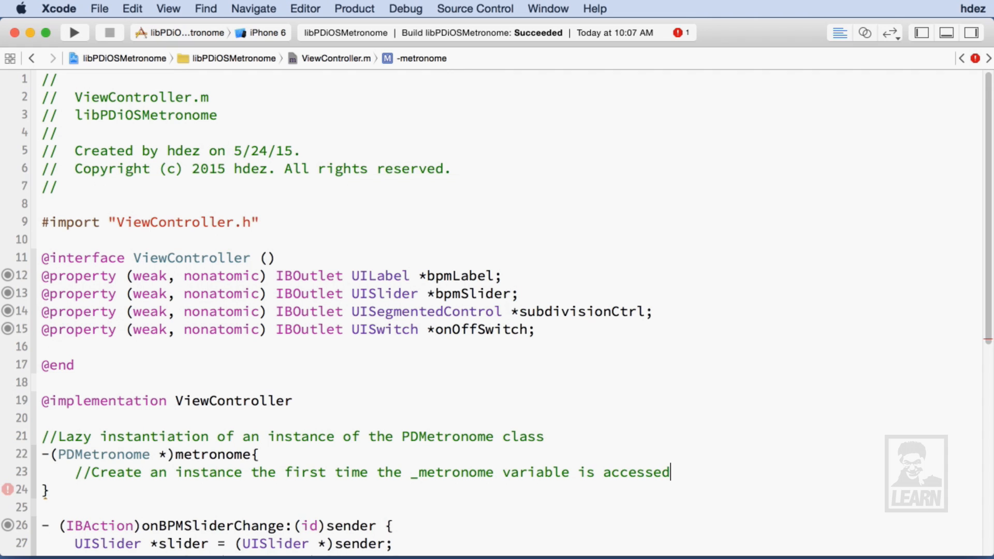
pyautogui.write('if(!_metronome){')
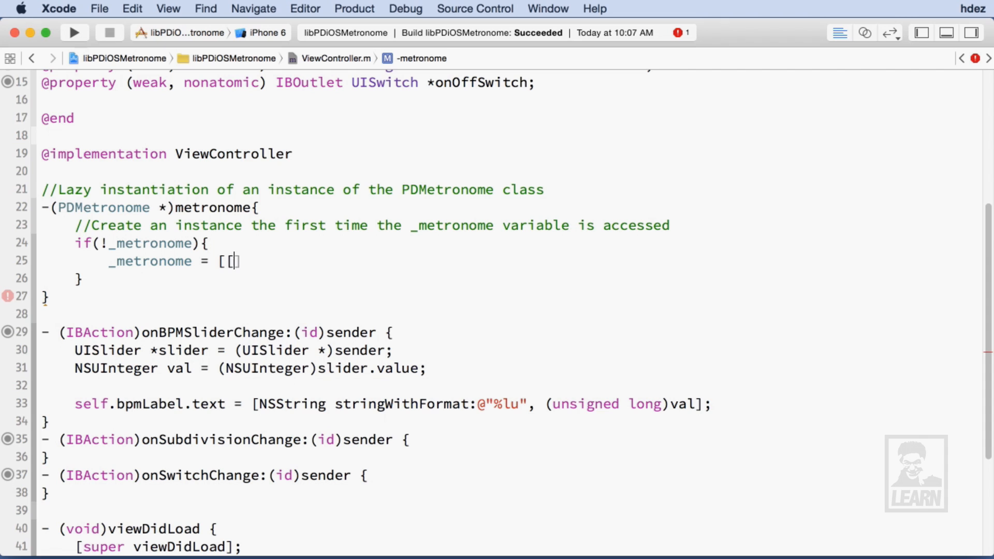
pyautogui.write('PDMetronome alloc]initWithBPM:90 andSubdivisions:3]')
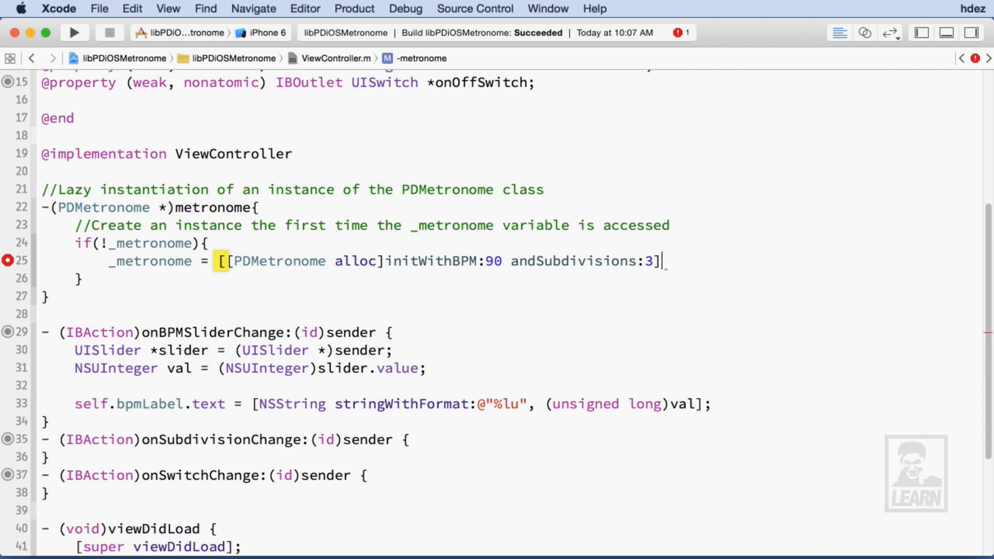
pyautogui.write('_metronome.on = NO;')
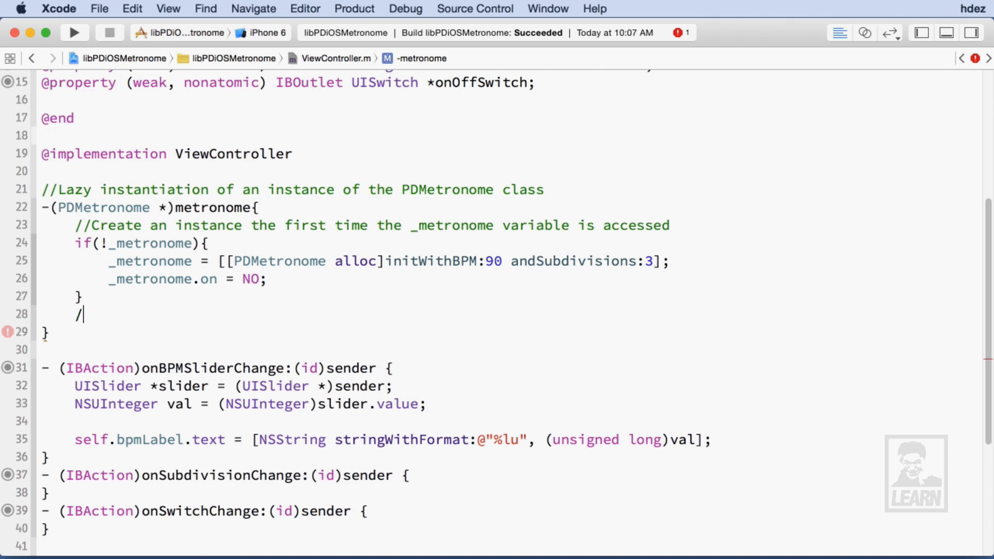
pyautogui.write('/Always return')
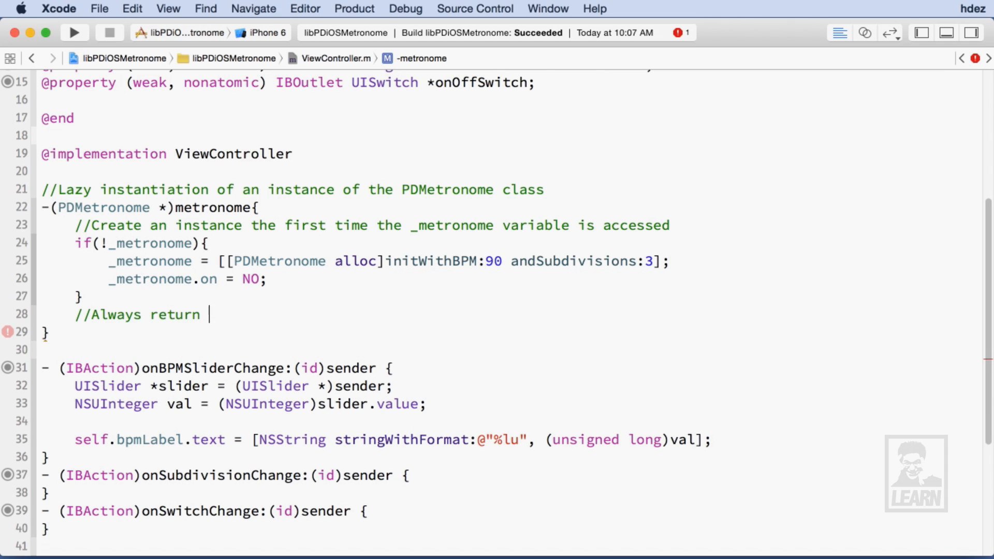
pyautogui.write('the instance of the metronome class that was created')
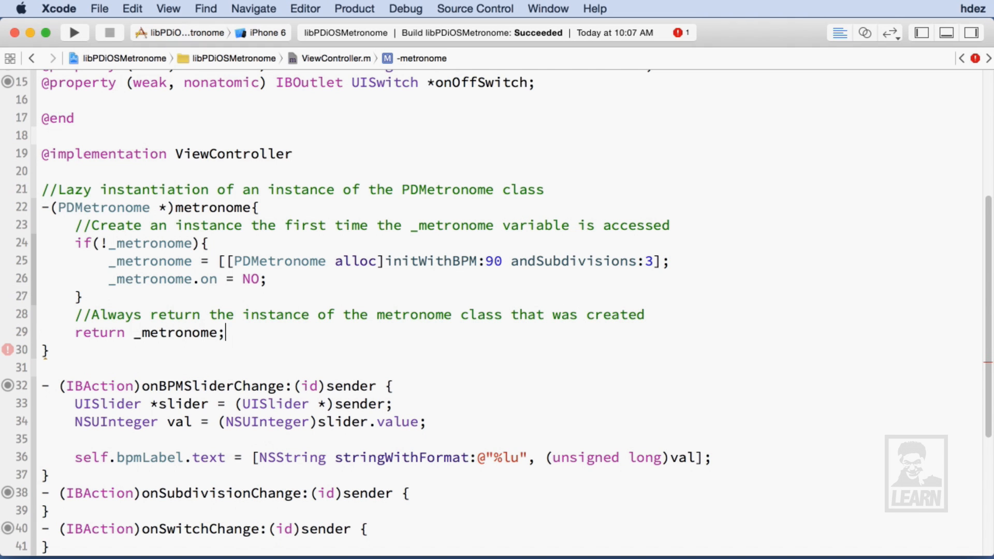
pyautogui.scroll(-3)
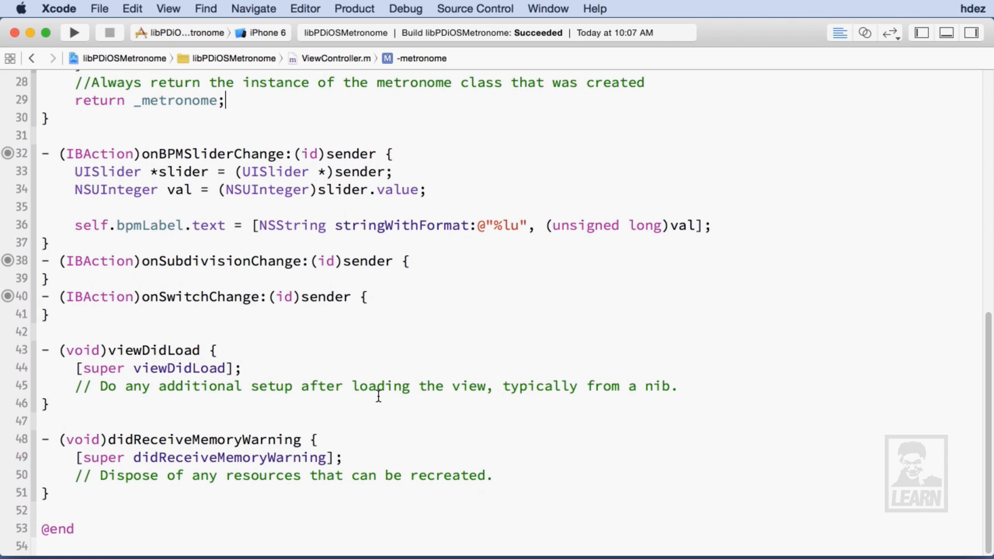
# In viewDidLoad, set the switch, BPM label, slider and subdivision control from self.metronome
pyautogui.press('return')
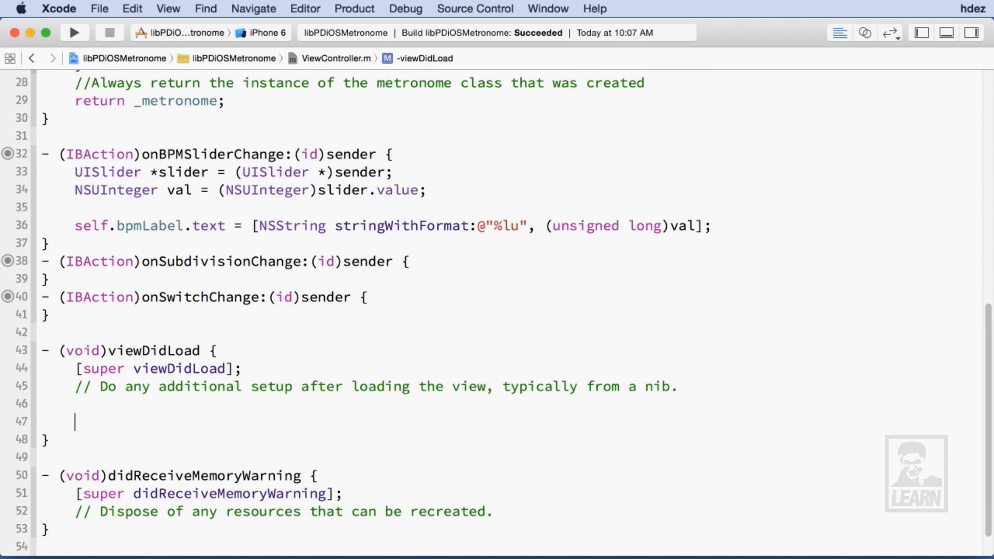
pyautogui.write('//After the view h')
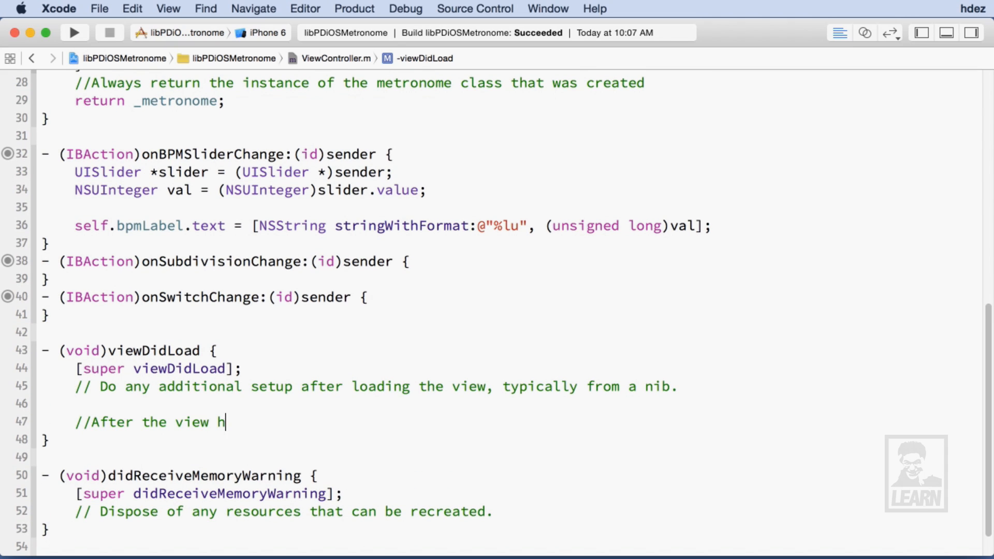
pyautogui.write('as loaded, update the')
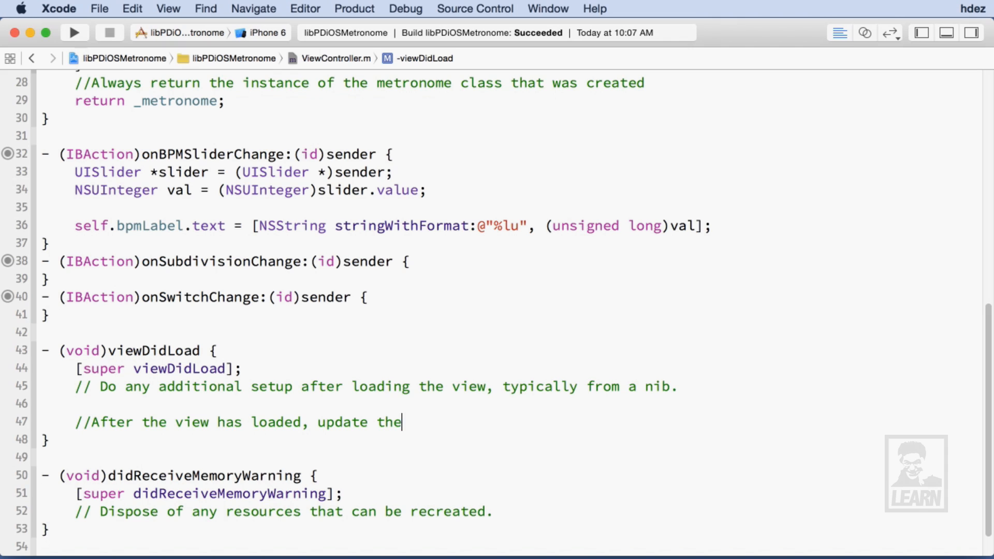
pyautogui.write('interface with data')
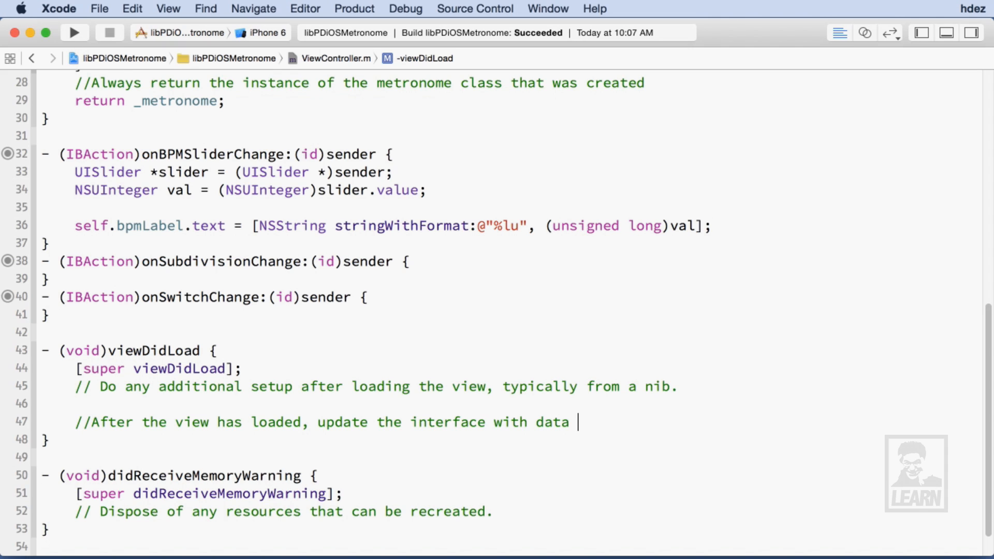
pyautogui.write('from the metronome inst')
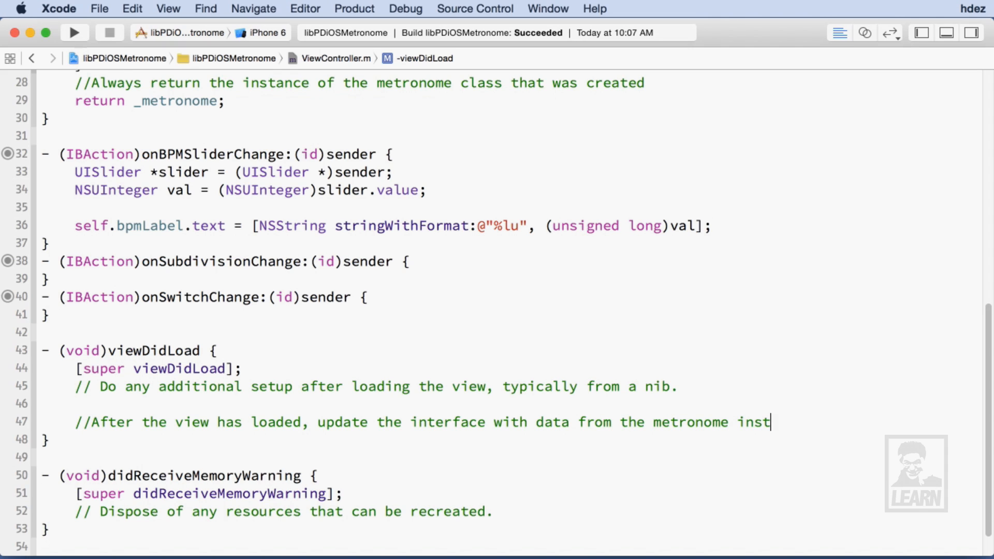
pyautogui.write('ance')
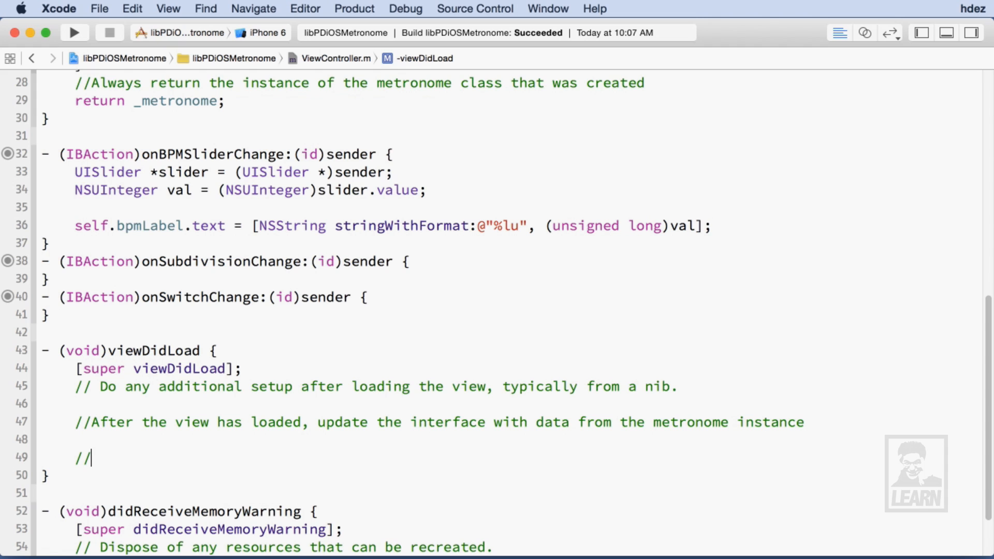
pyautogui.write('Update the switch')
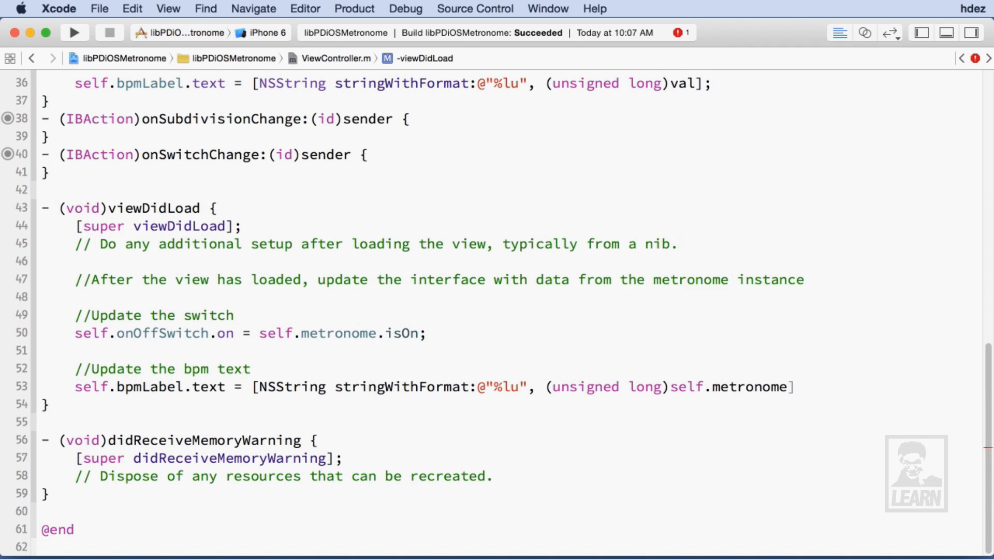
pyautogui.write('.bpm];')
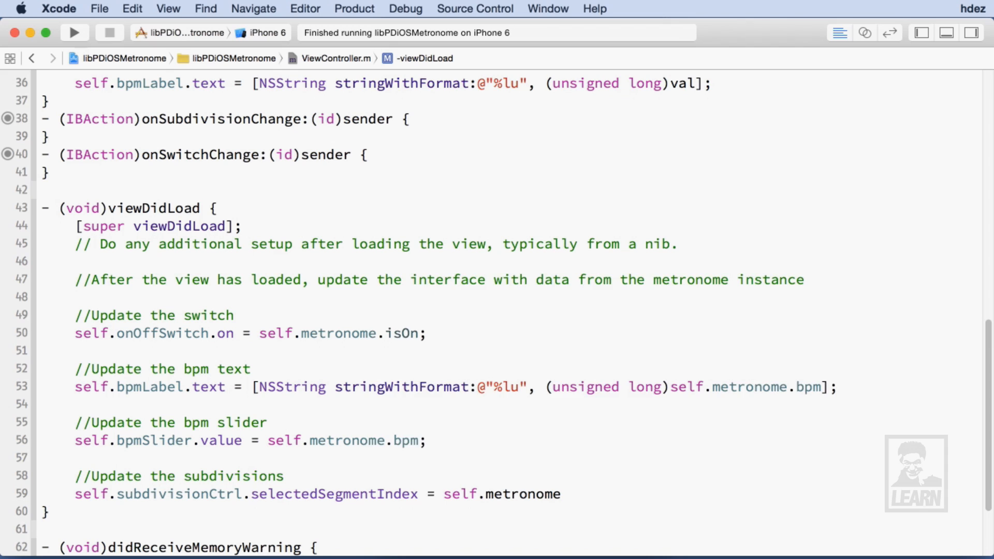
pyautogui.write('.subdivisions;')
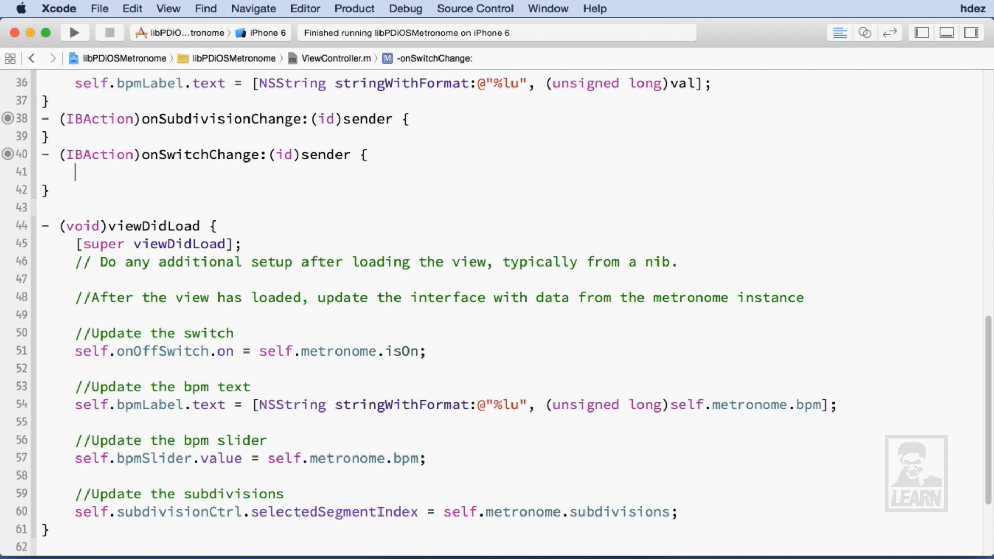
# Make onSwitchChange set self.metronome.on and onBPMSliderChange set self.metronome.bpm
pyautogui.write('//Have the switch')
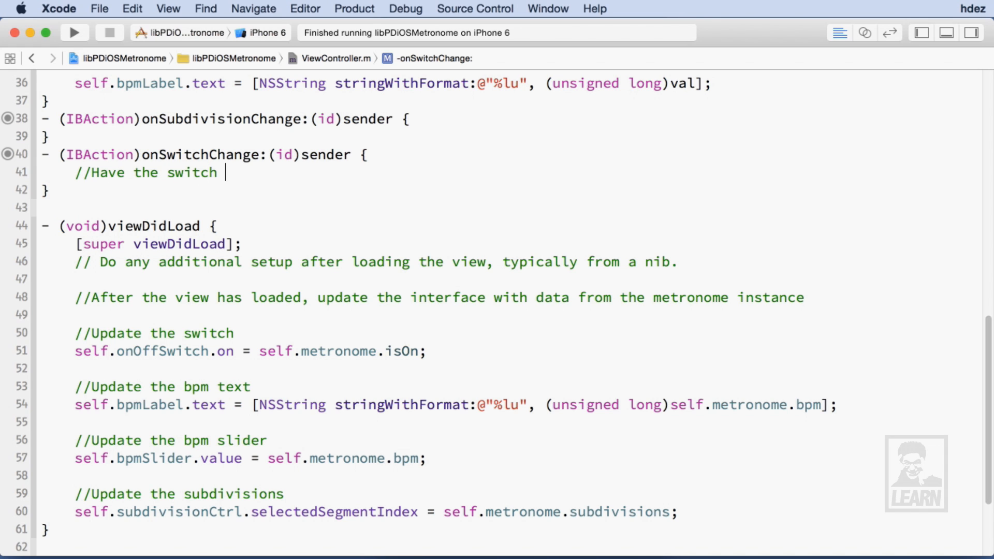
pyautogui.write('control the metronome onOff')
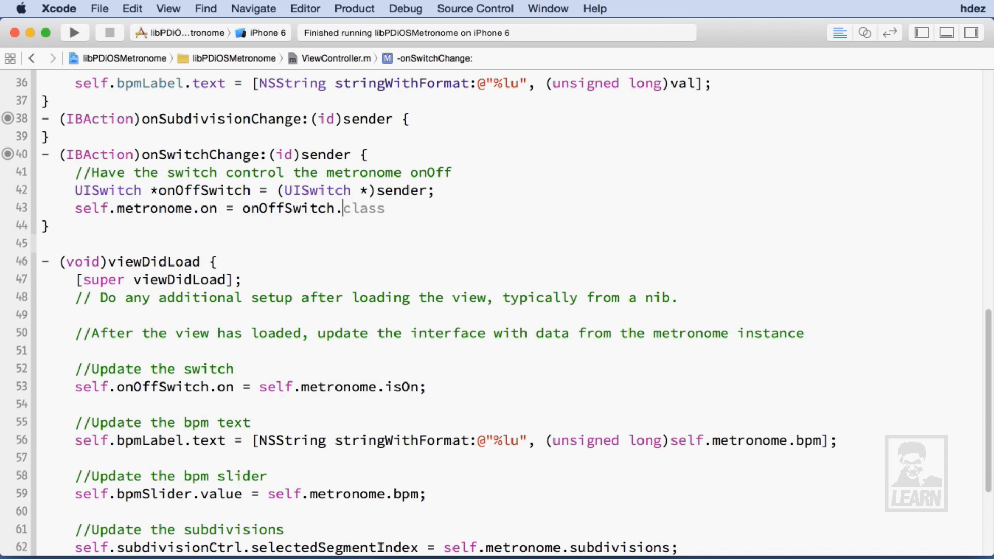
pyautogui.scroll(3)
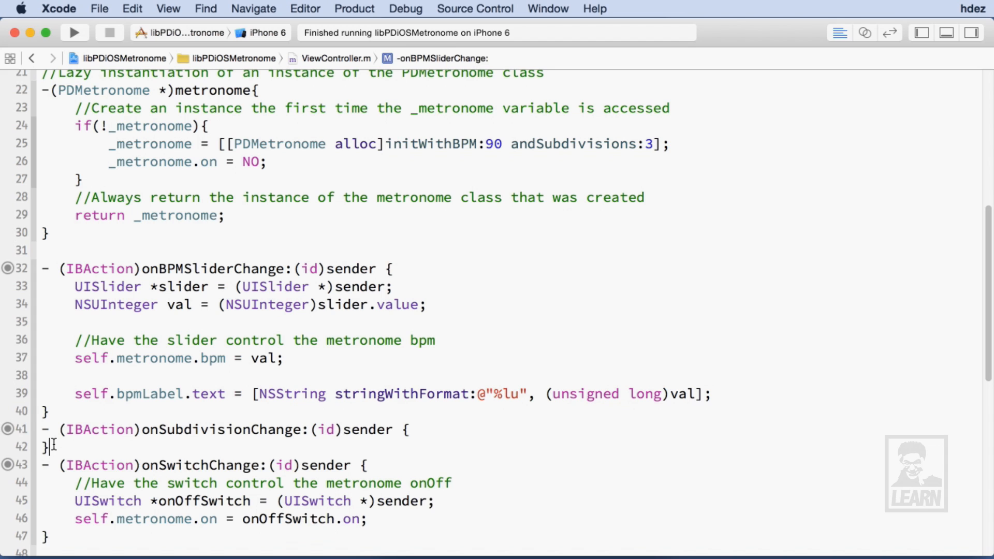
# Make onSubdivisionChange set metronome subdivisions from selectedSegmentIndex, then run the app
pyautogui.write('//')
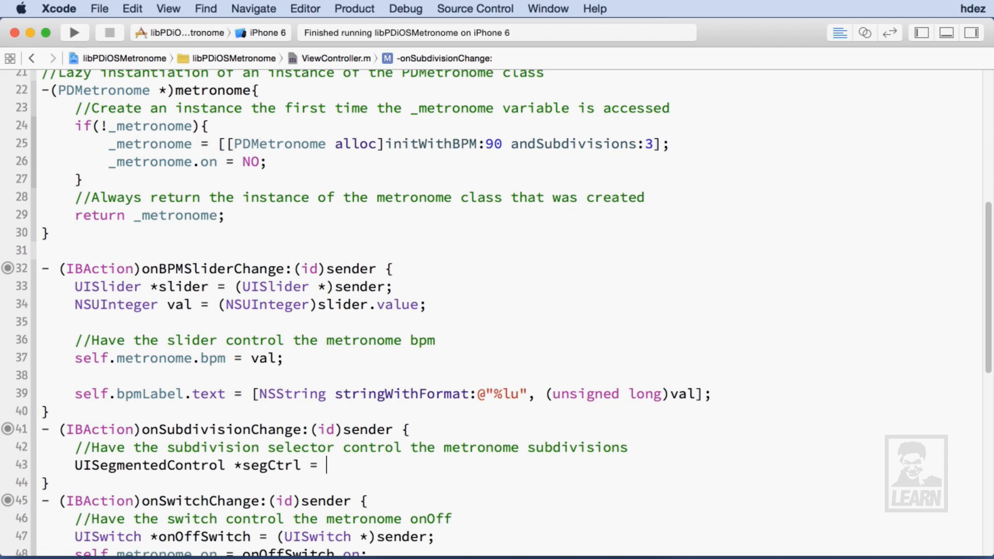
pyautogui.write('(UISegmentedControl *)')
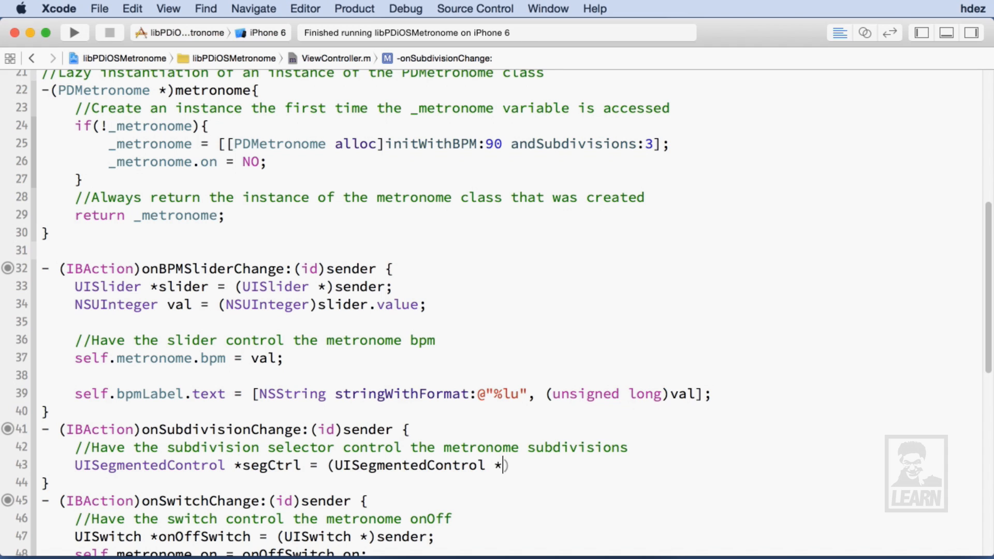
pyautogui.write('sender;')
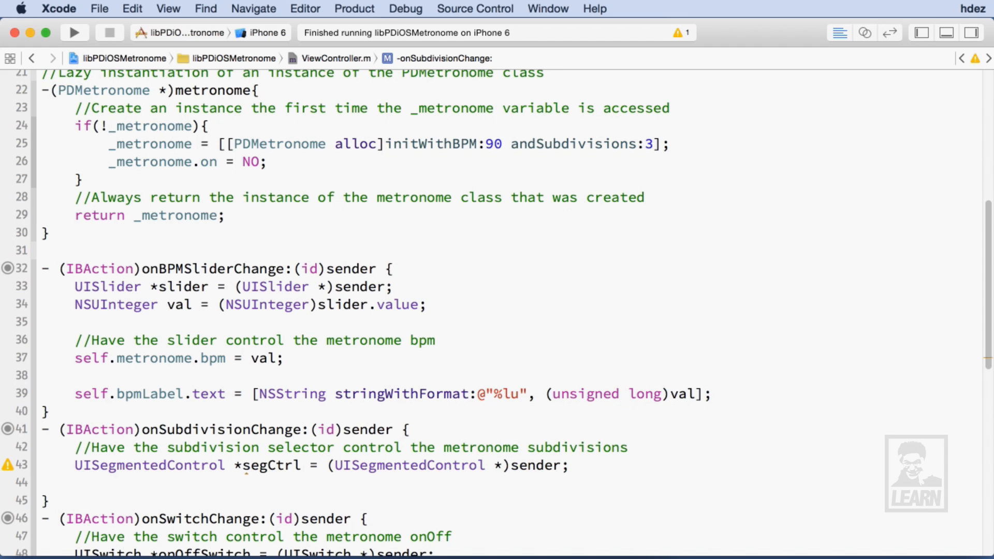
pyautogui.write('self.metronome.subdivisions = segCtrl.')
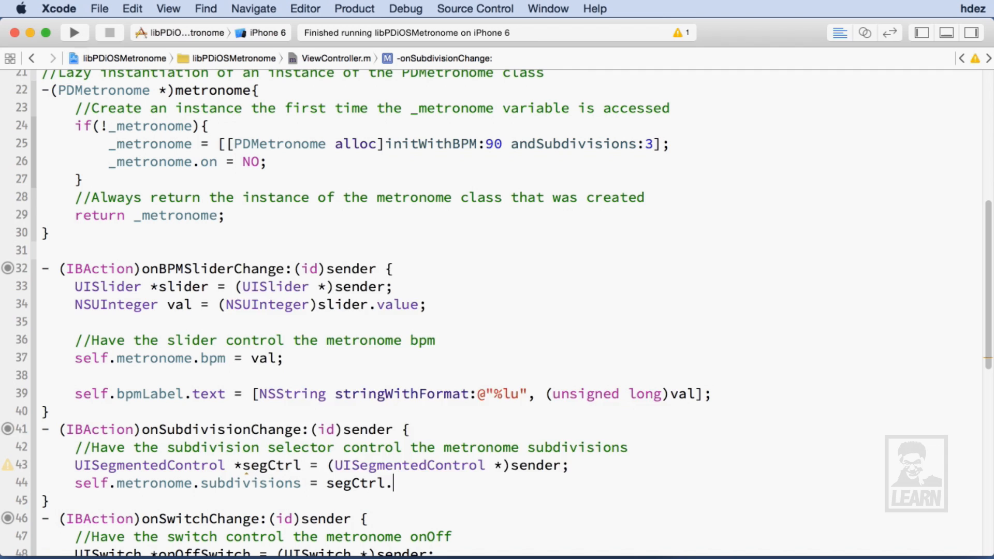
pyautogui.write('selectedSegmentIndex;')
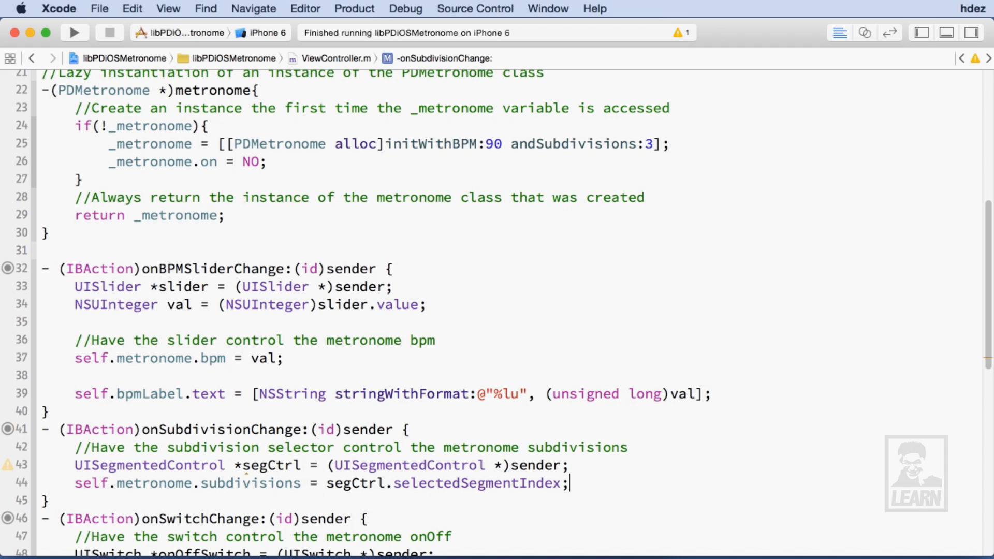
pyautogui.click(74, 33)
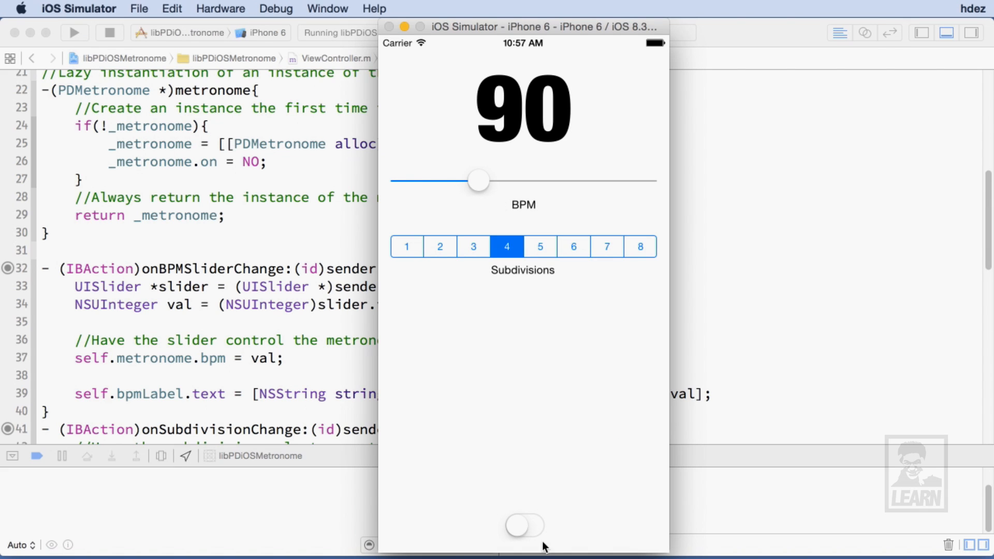
# Turn the metronome on, try subdivisions 3, 7 and 1, slow to 50 BPM, then turn it off
pyautogui.click(525, 526)
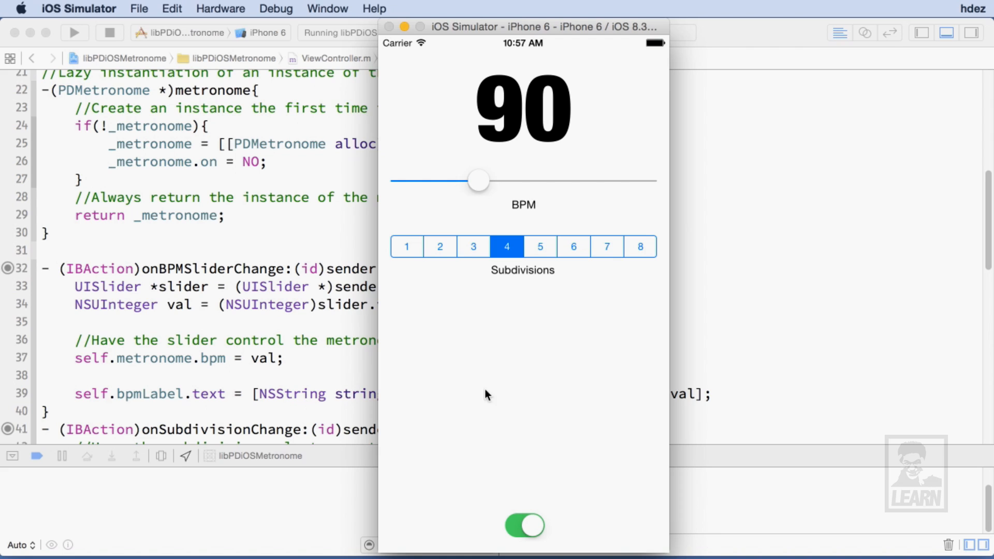
pyautogui.click(473, 247)
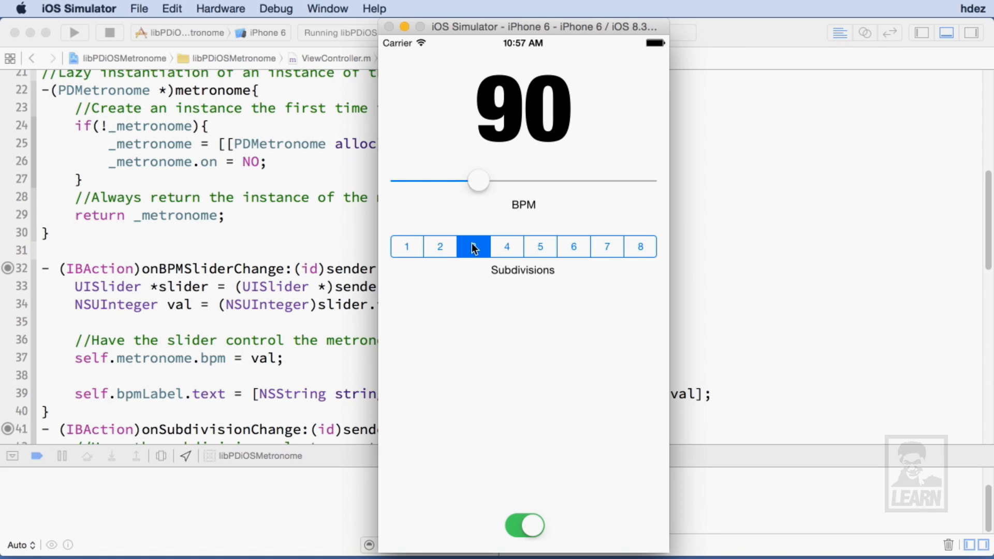
pyautogui.click(473, 246)
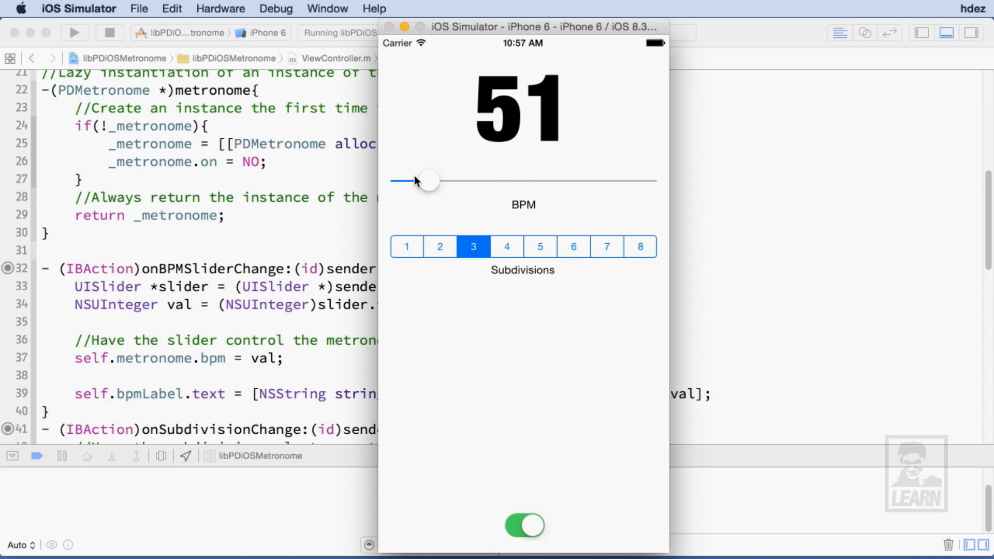
pyautogui.click(607, 247)
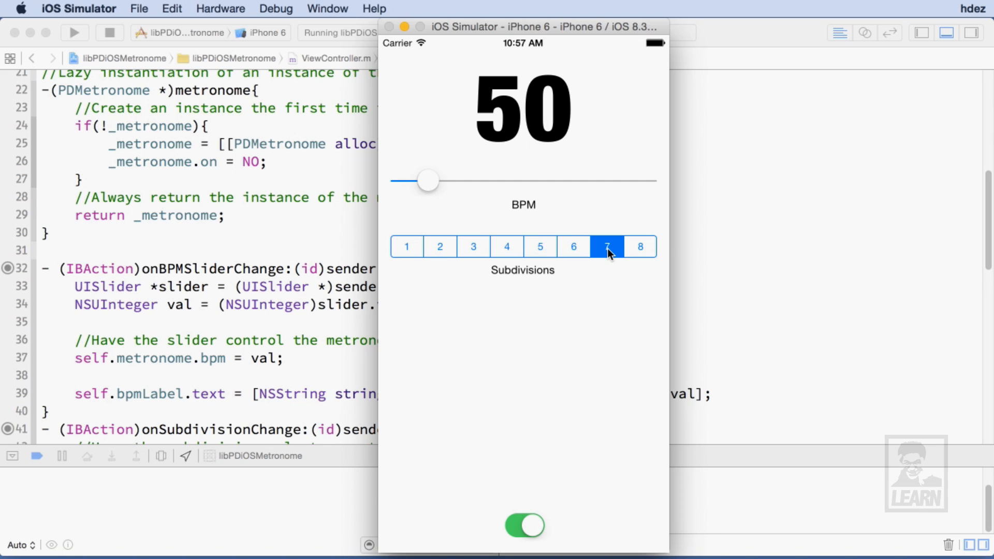
pyautogui.moveTo(477, 258)
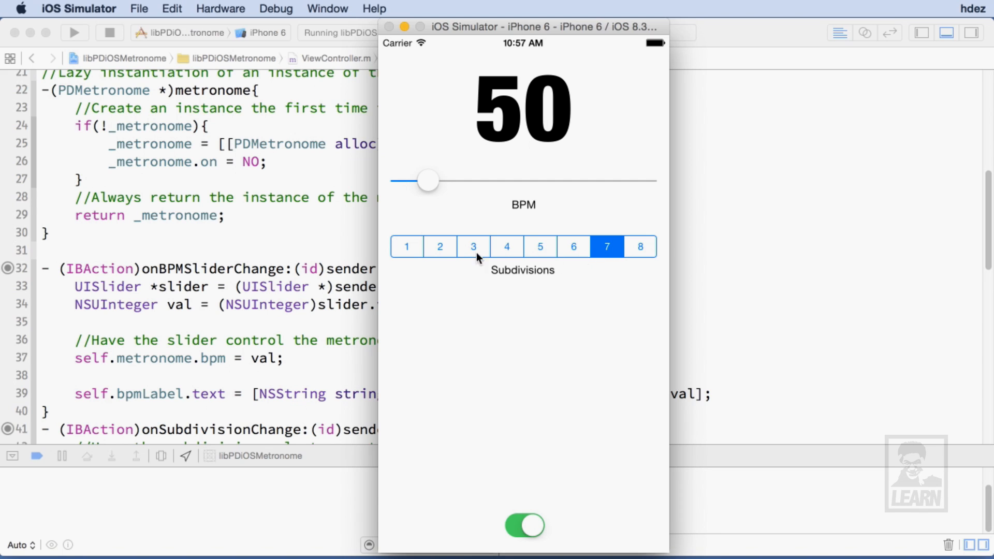
pyautogui.click(407, 247)
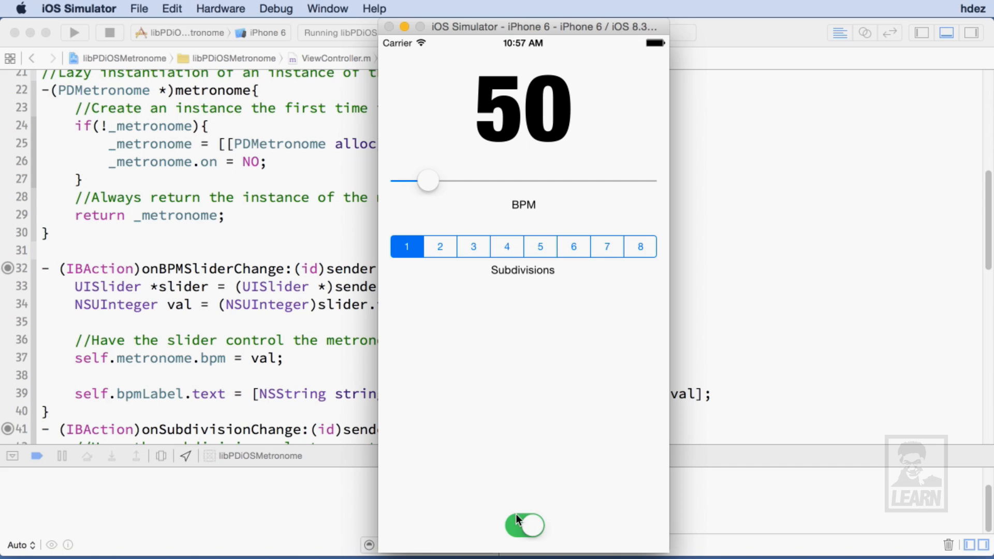
pyautogui.click(524, 524)
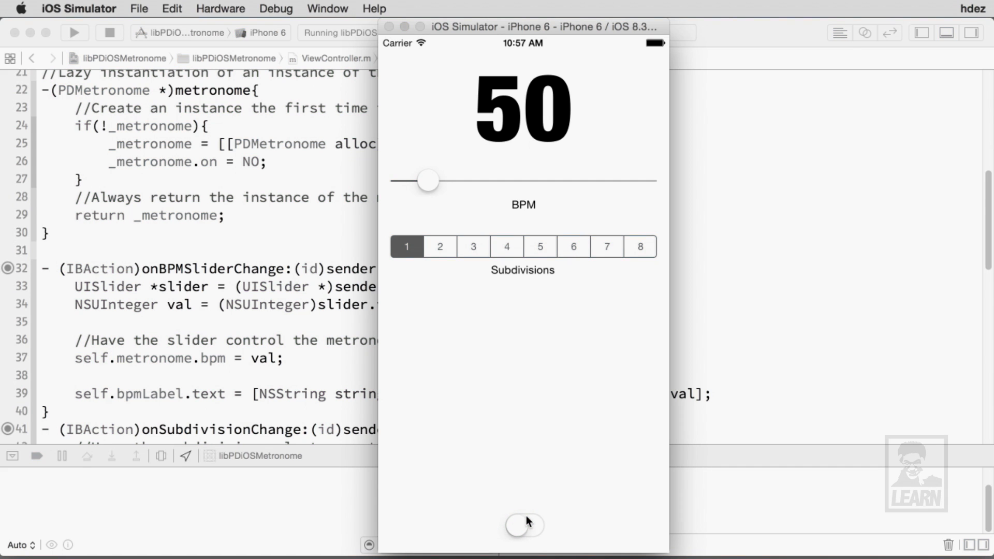